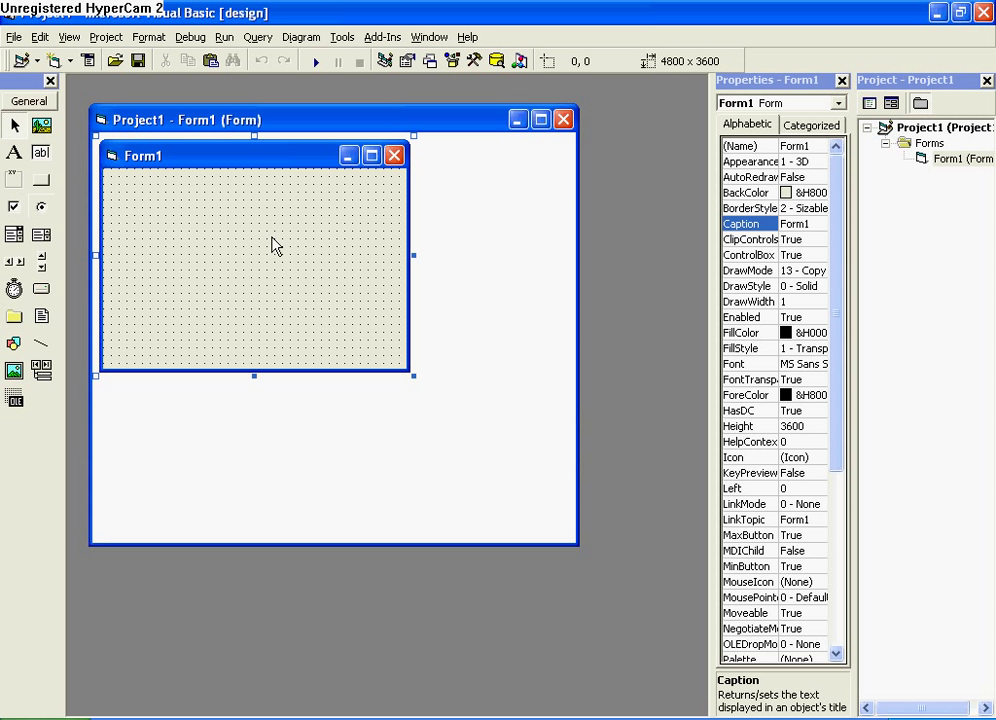
mouse_move(412, 256)
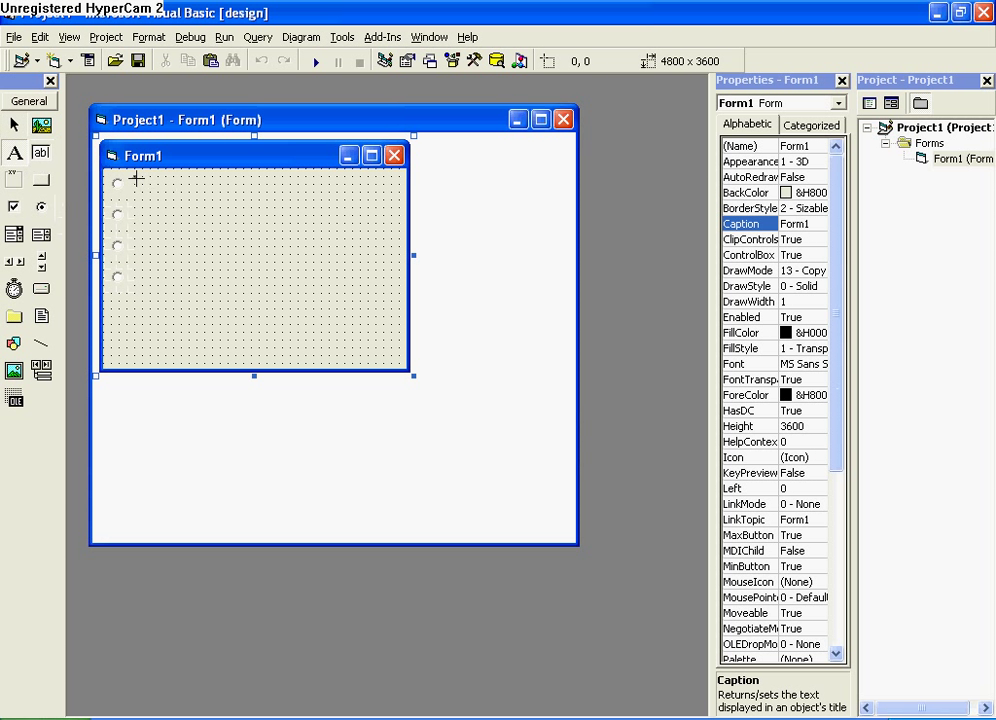
Draw a Label control beside the first option button on Form1.
drag(136, 180, 236, 196)
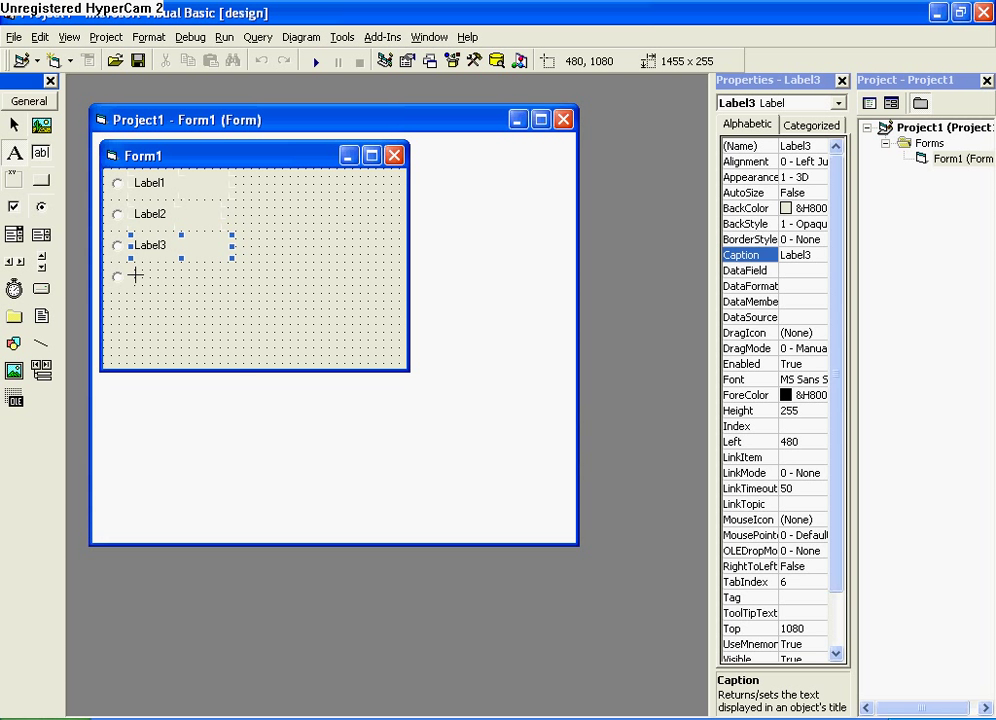
Caption the labels Good, Great and Awesome via the Properties window.
click(150, 276)
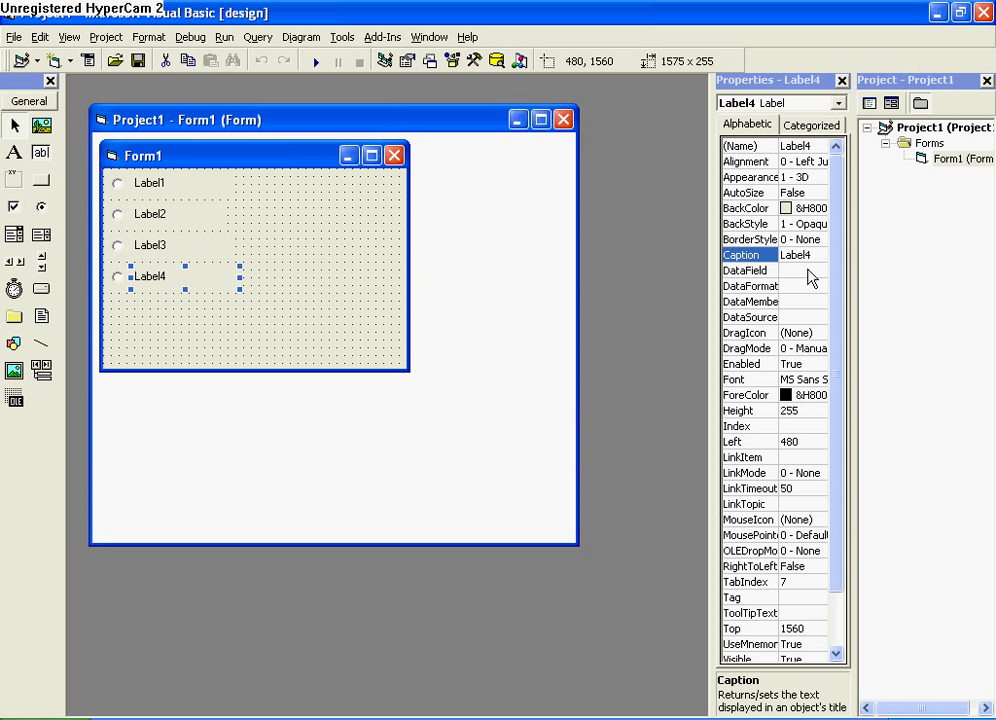
text(Goo)
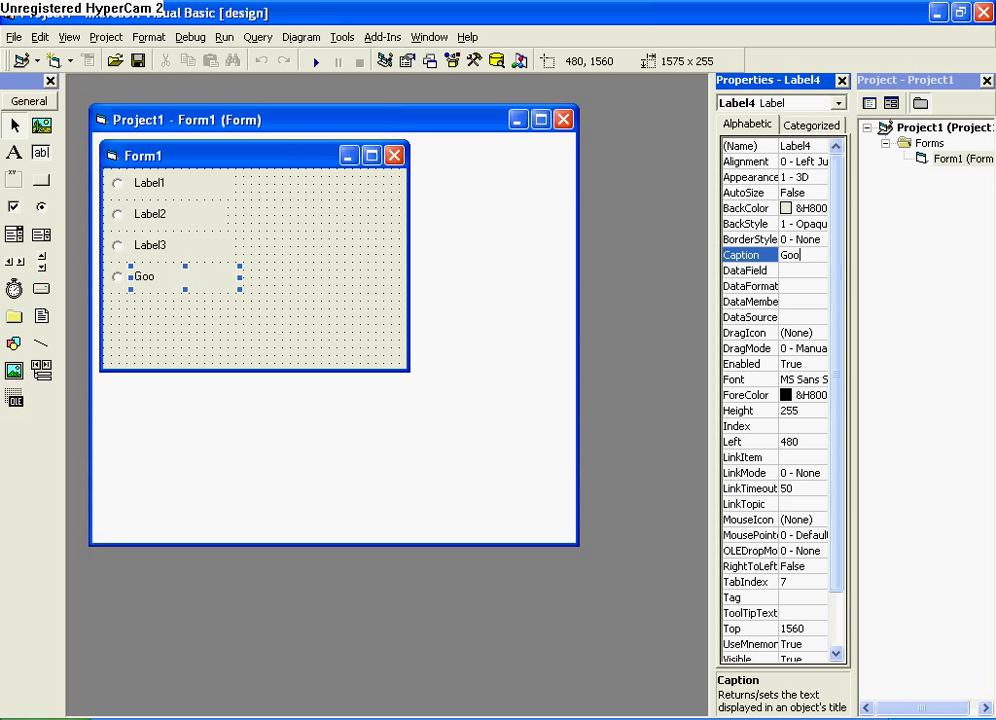
click(150, 244)
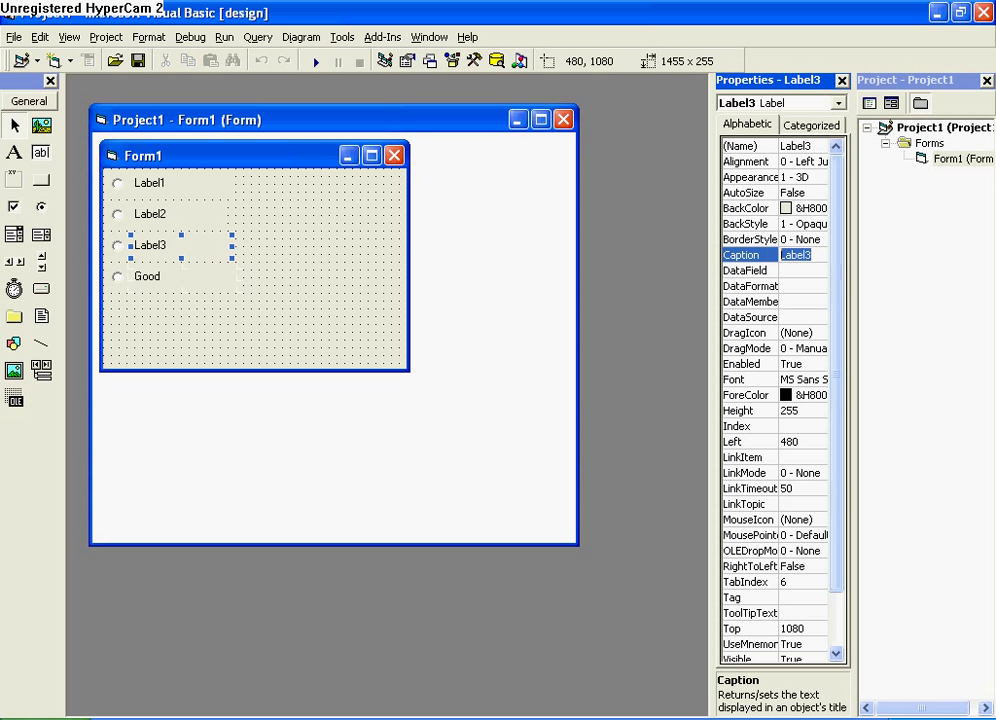
text(Great)
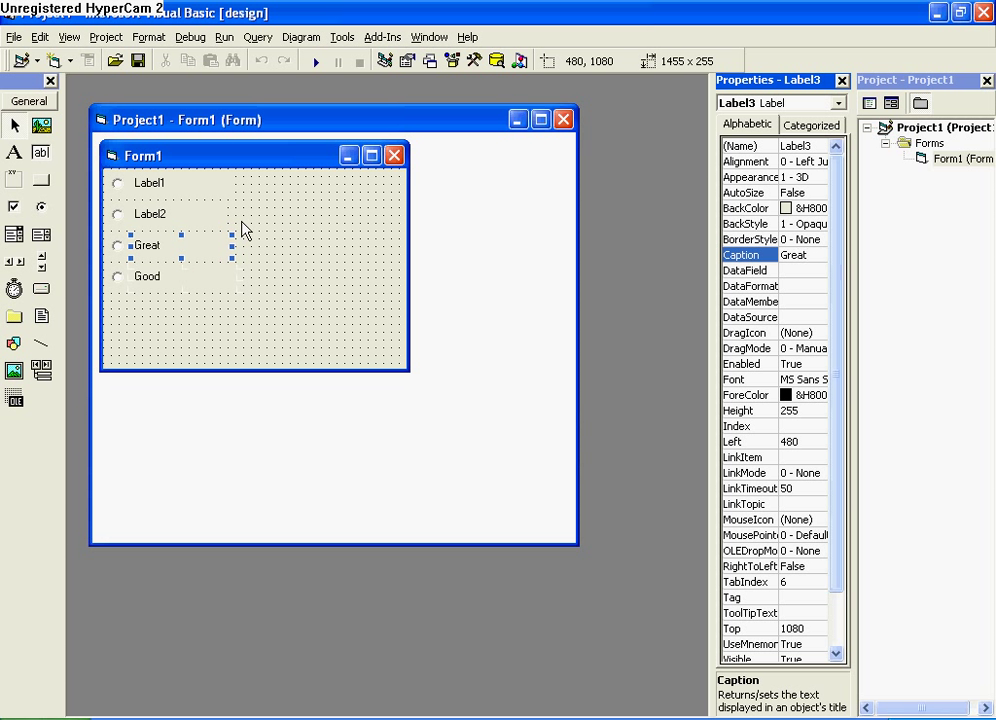
click(148, 214)
text(Bad)
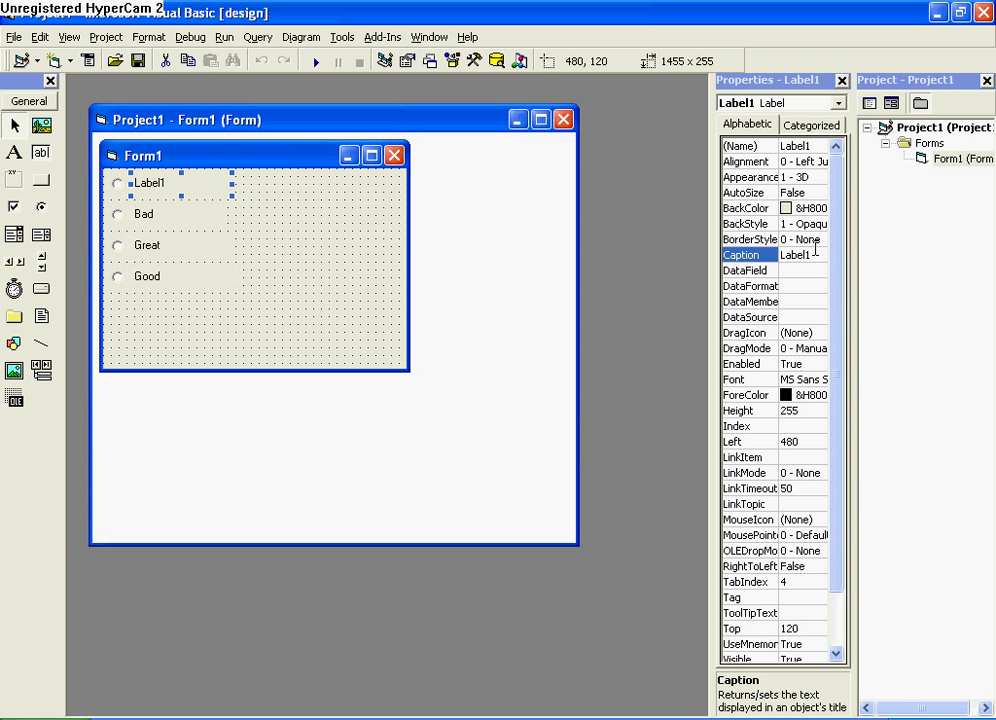
text(Awesome)
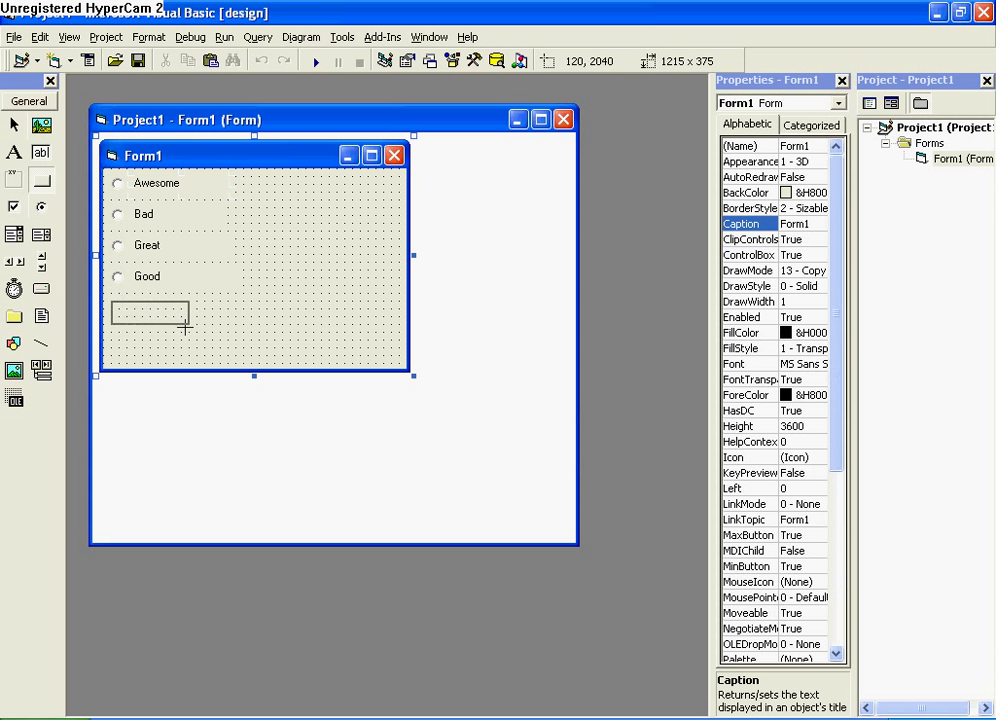
Draw Command1 below the Good option and shrink Form1 around the controls.
drag(118, 300, 184, 324)
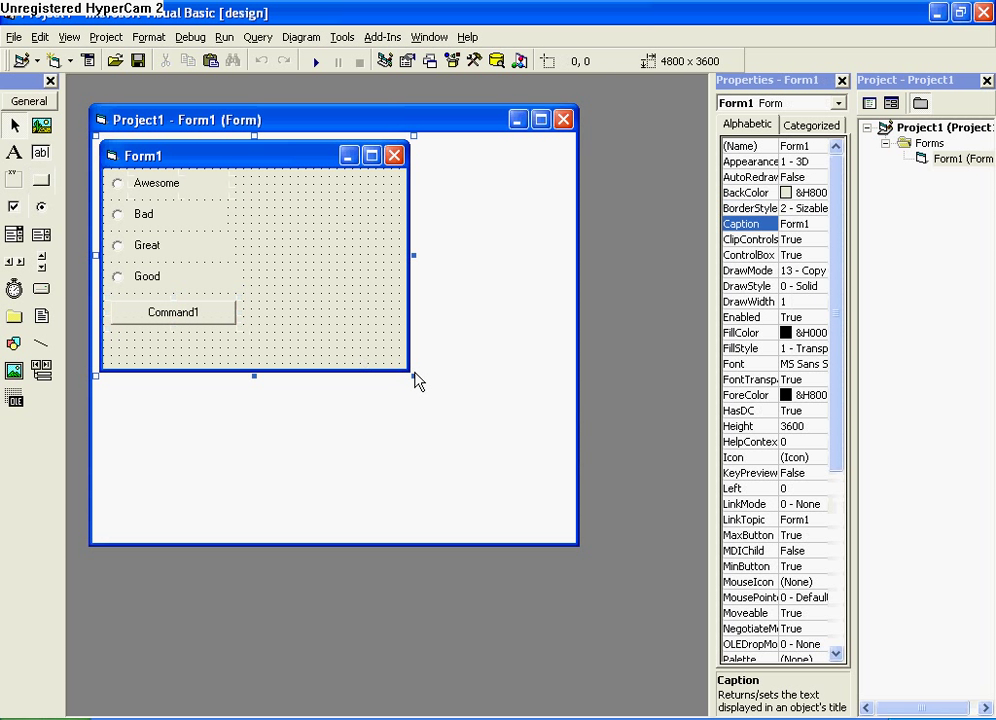
drag(412, 376, 248, 336)
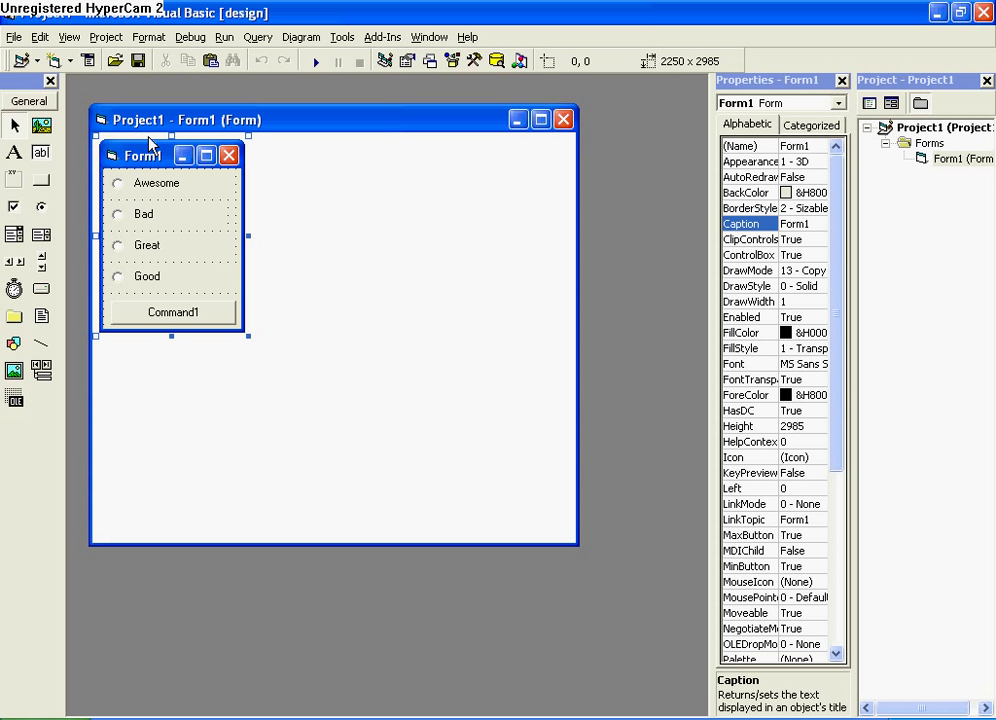
mouse_move(124, 206)
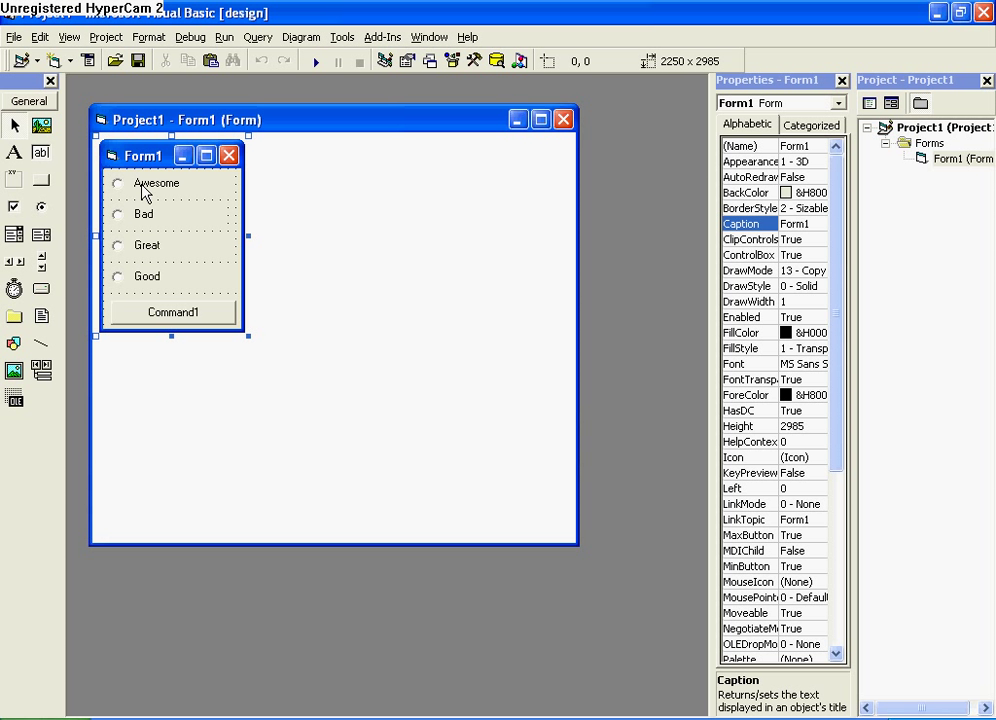
mouse_move(130, 210)
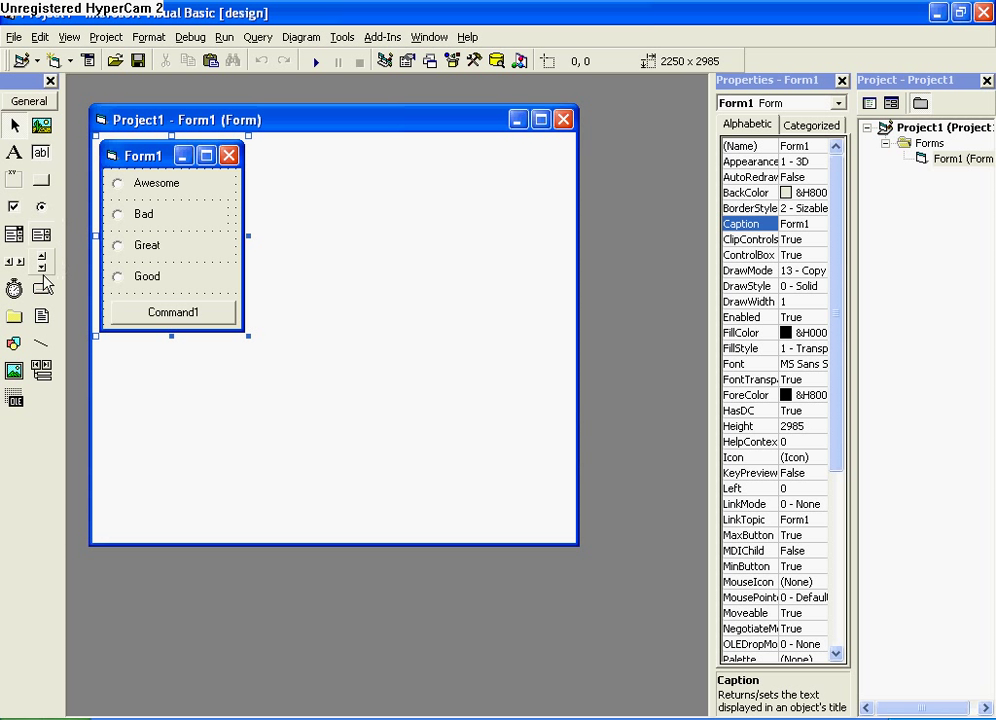
mouse_move(140, 264)
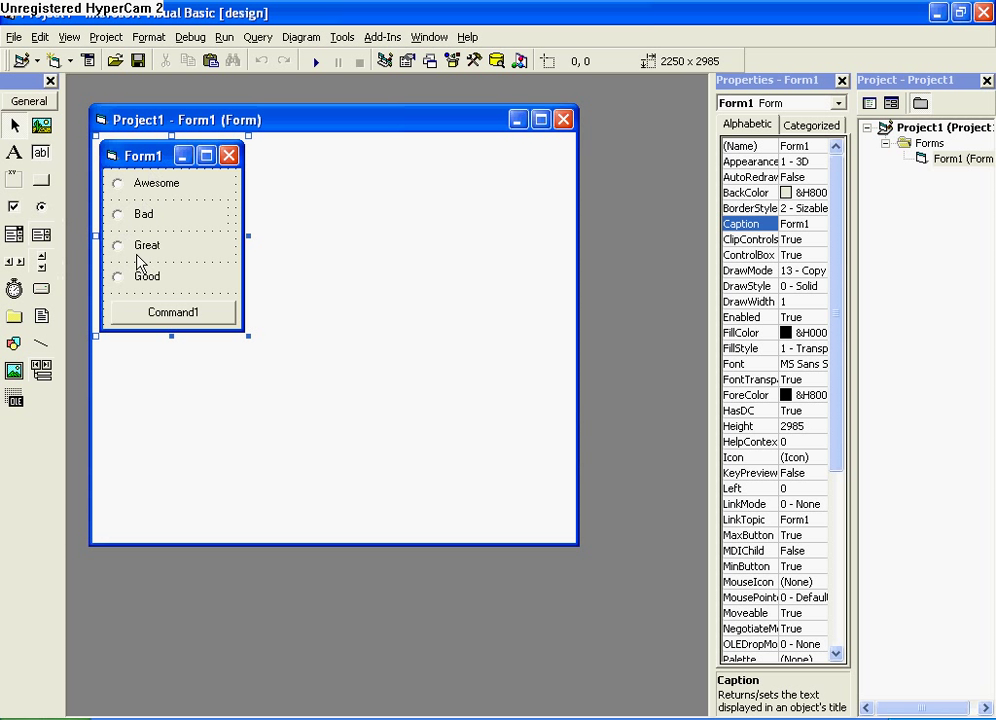
In Command1_Click, write the condition If Option1 = True Then.
double_click(172, 312)
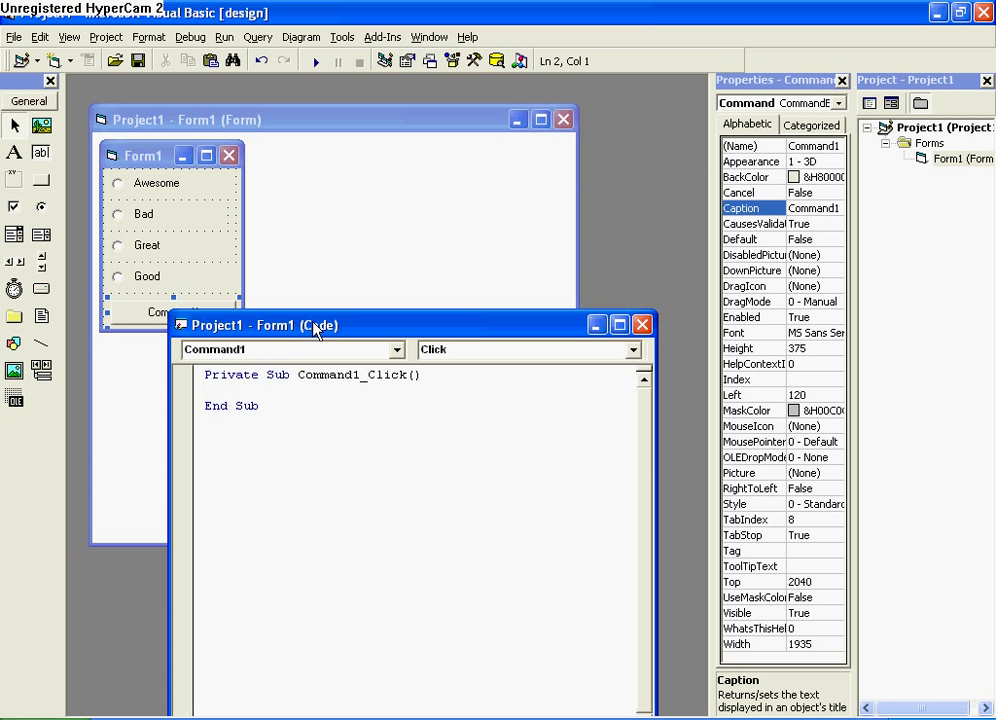
text(If)
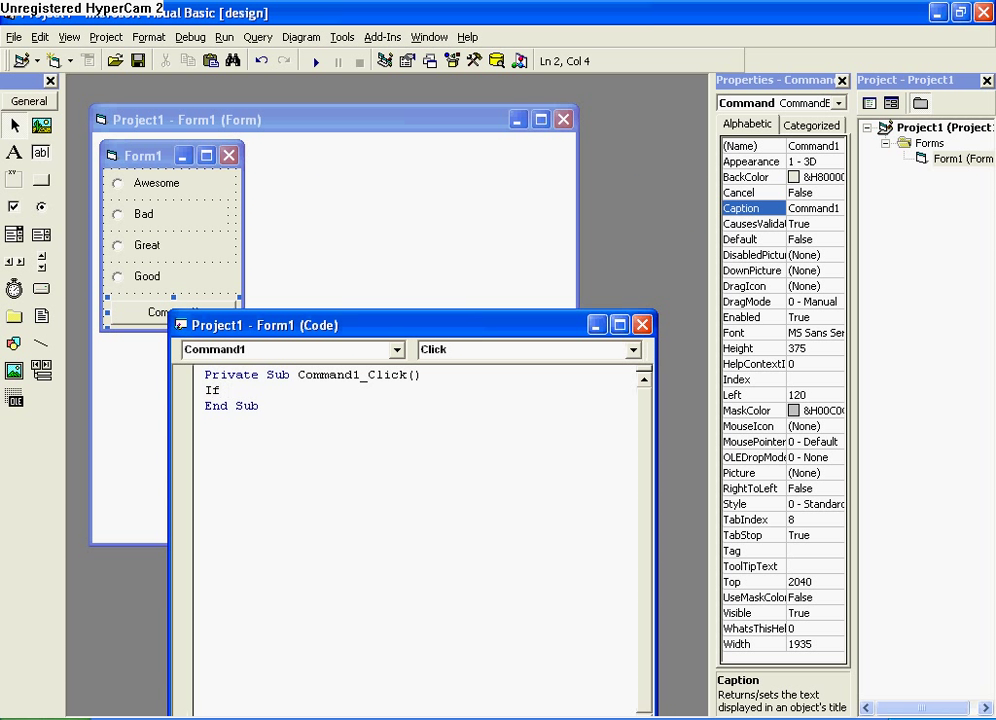
text(option1)
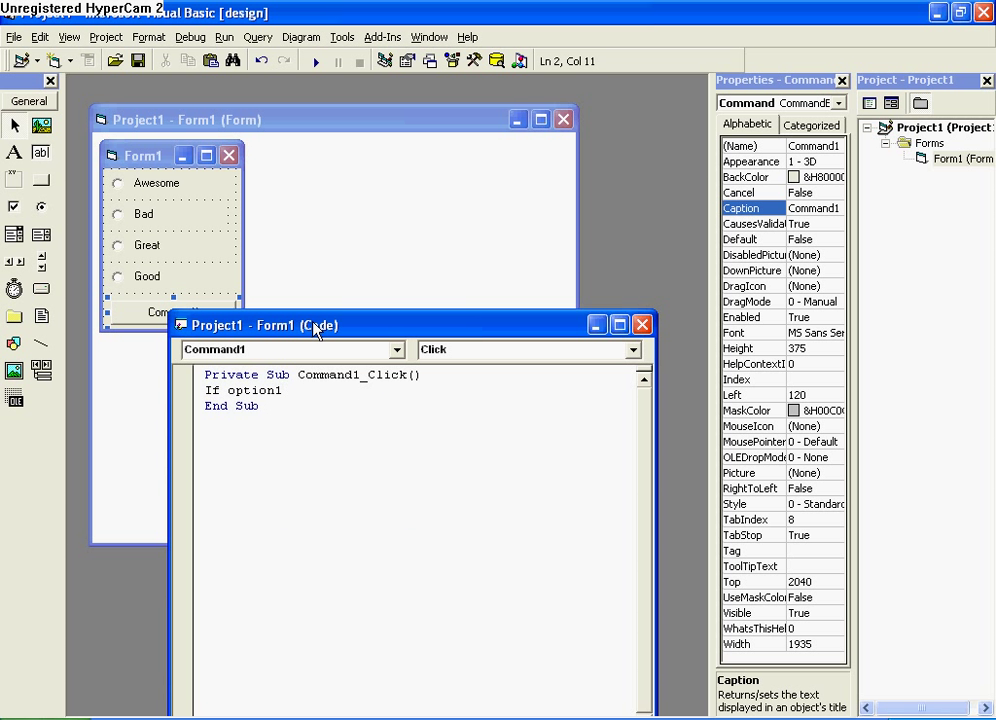
text(= True)
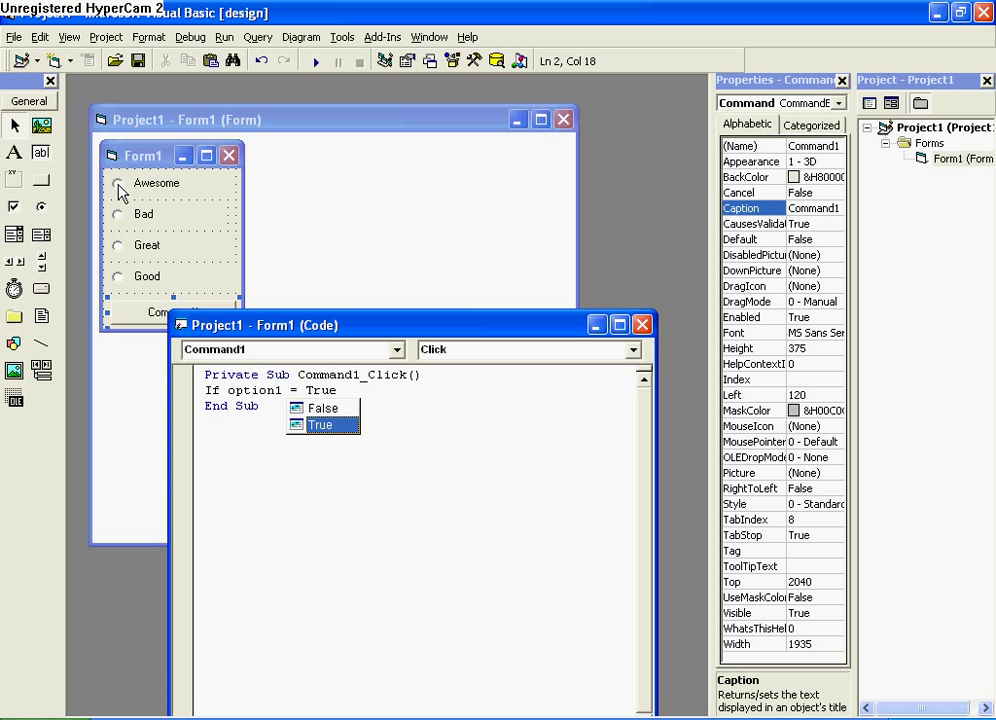
mouse_move(208, 248)
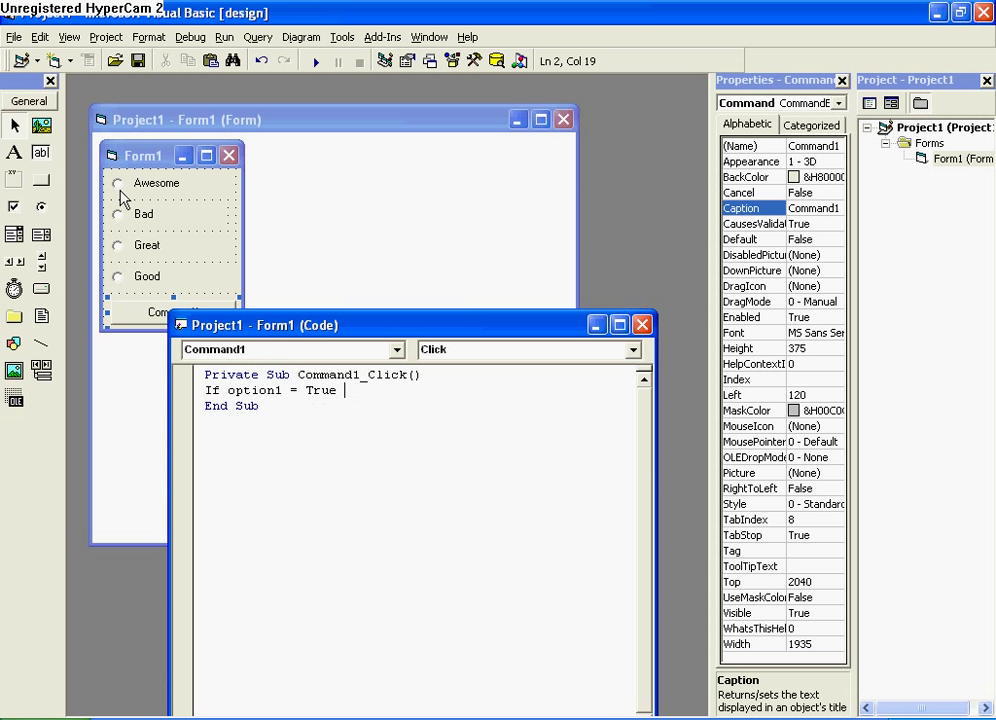
text(Then)
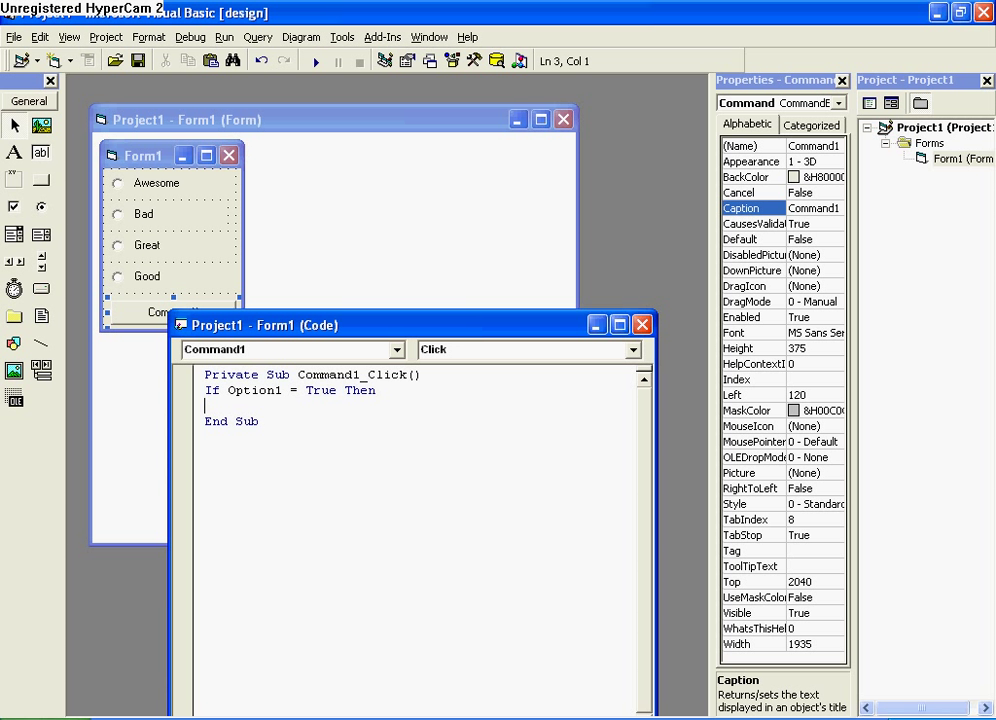
Add MsgBox "You have selected Option 1." and begin the Else branch.
text(msgbox)
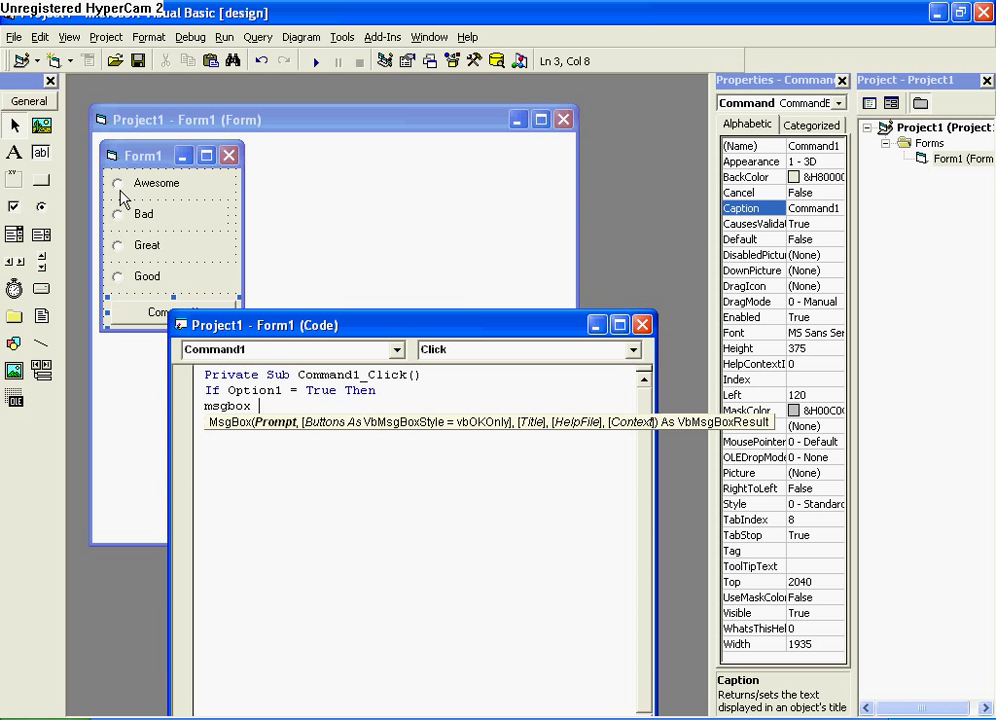
text("You have)
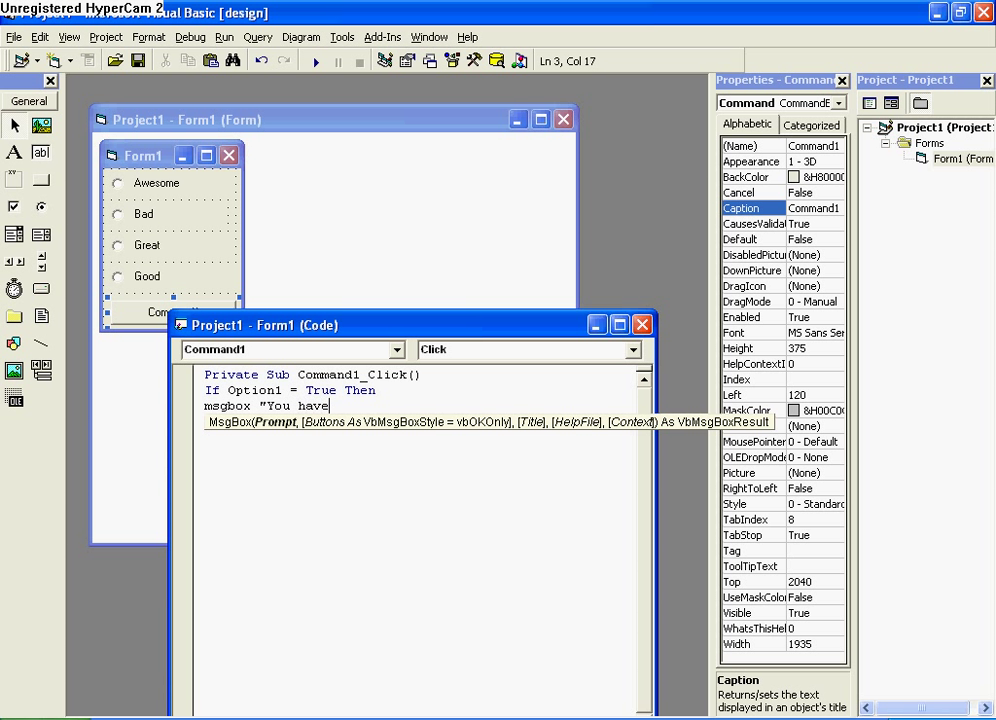
text(selected Op)
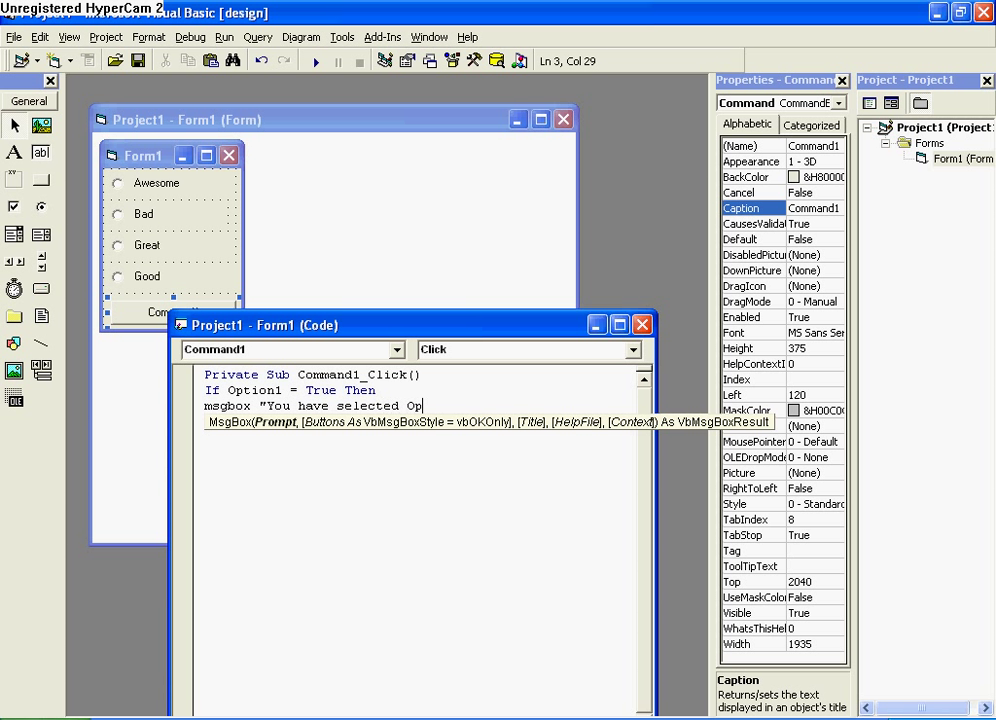
text(tion 1.)
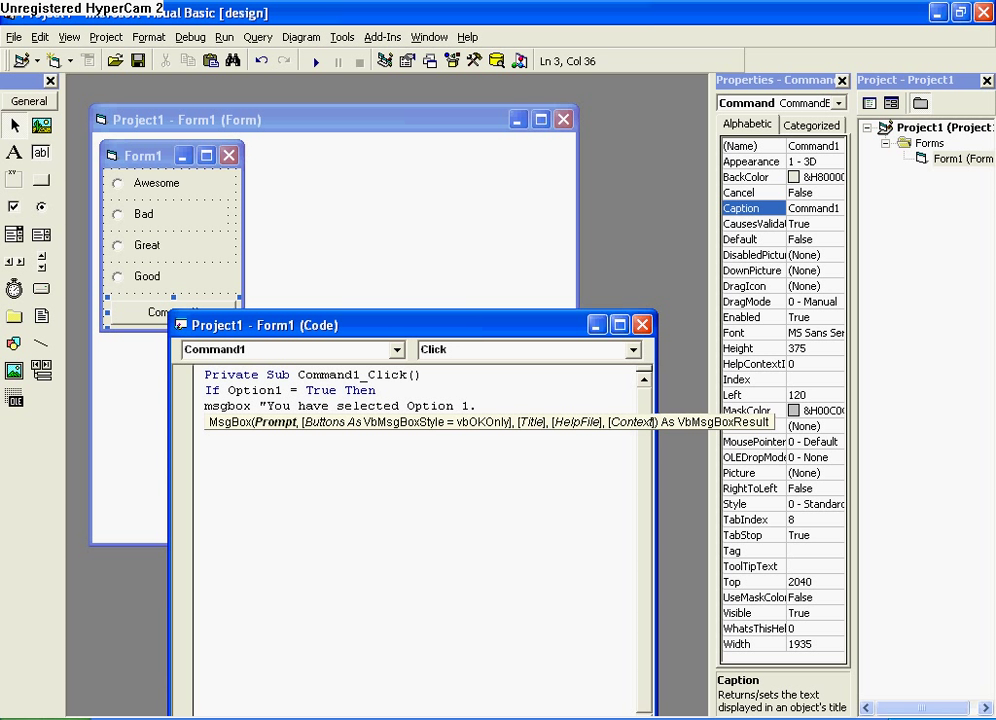
text(E1)
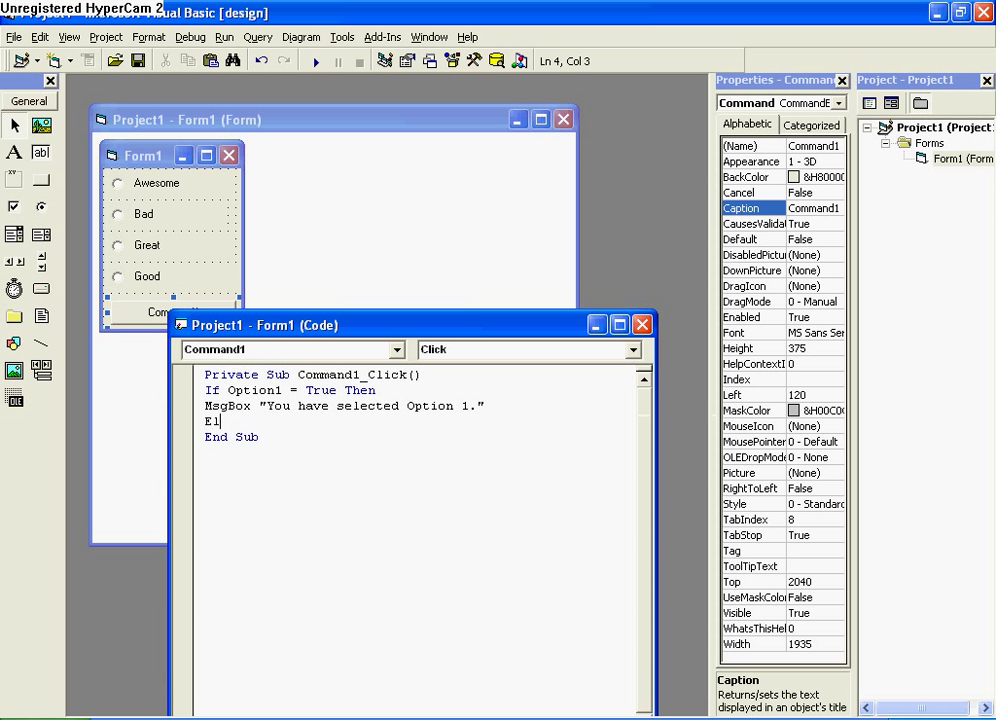
text(se)
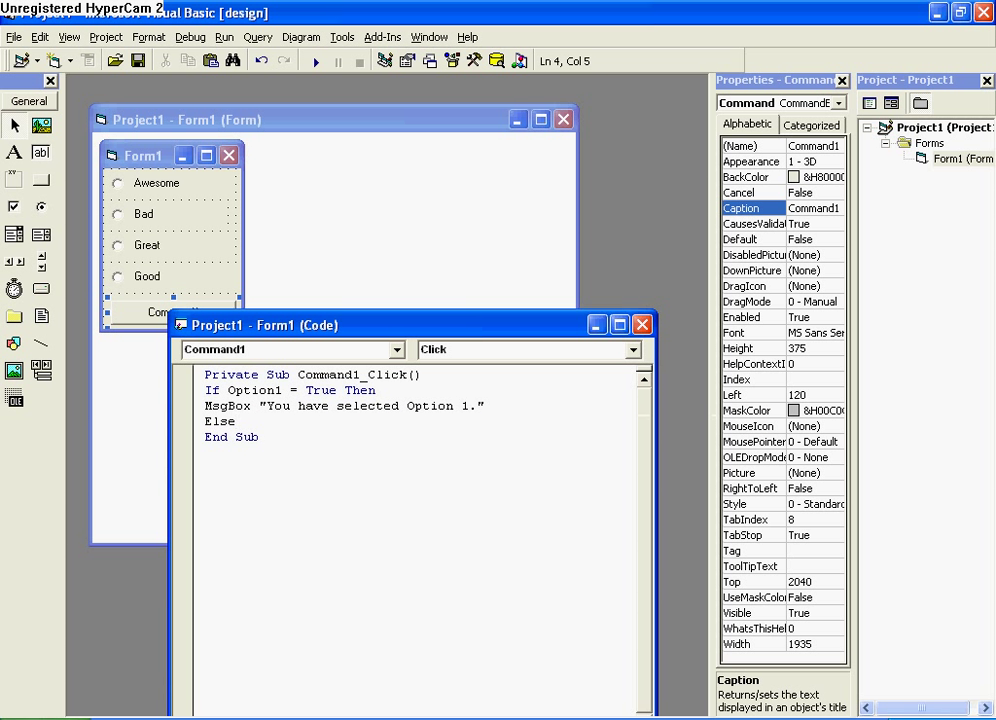
key(enter)
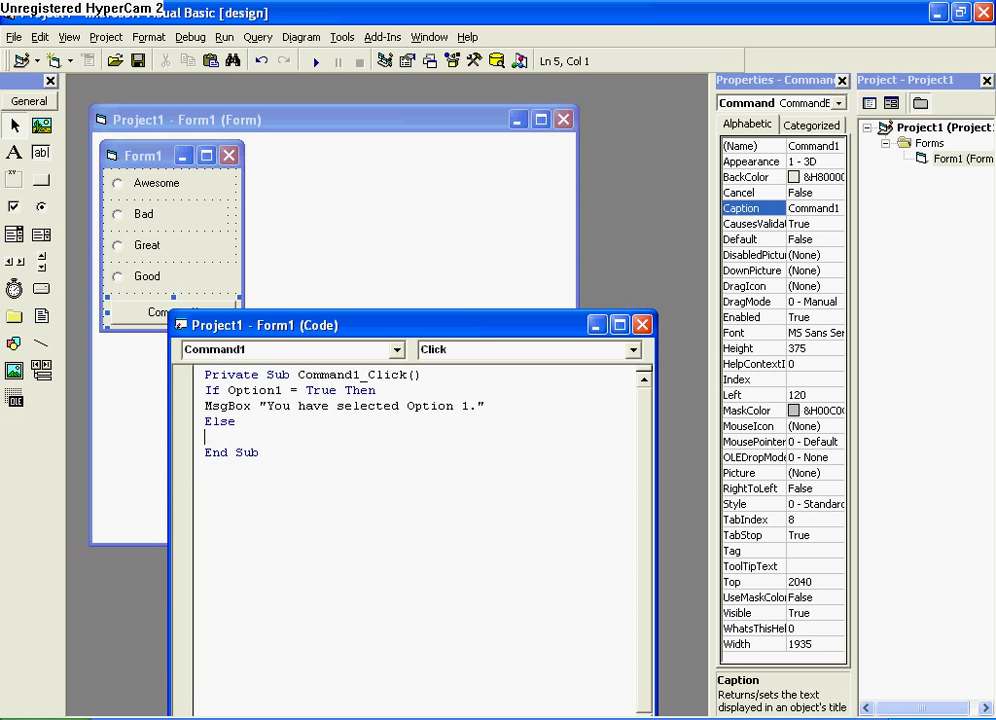
mouse_move(144, 182)
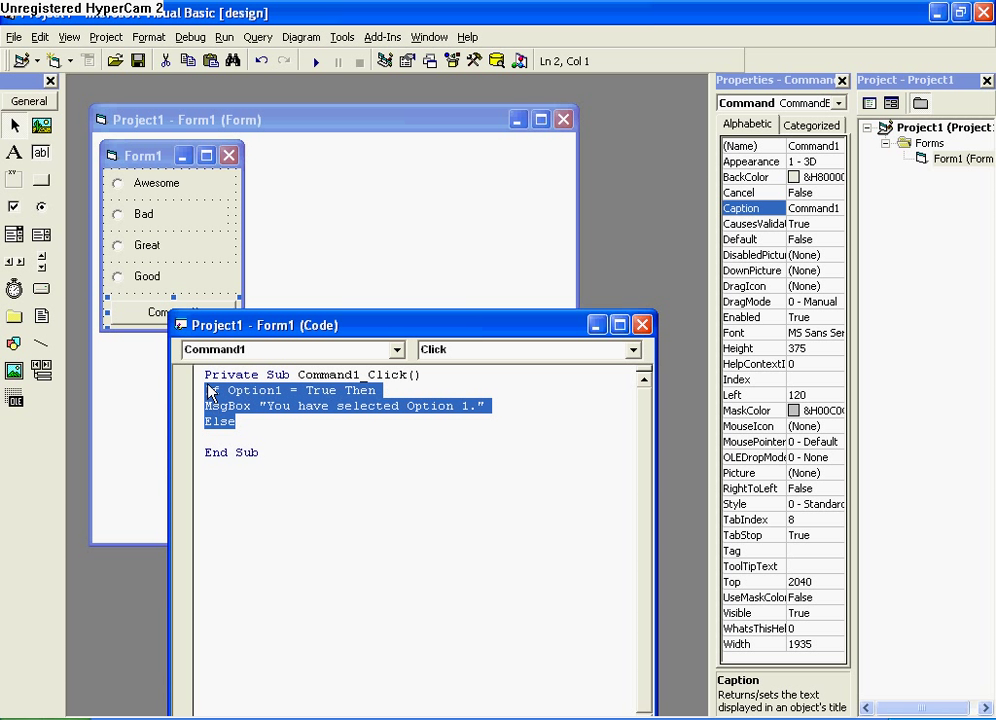
Paste If blocks for Option2–4 with their own messages and close with End If.
key(ctrl+v)
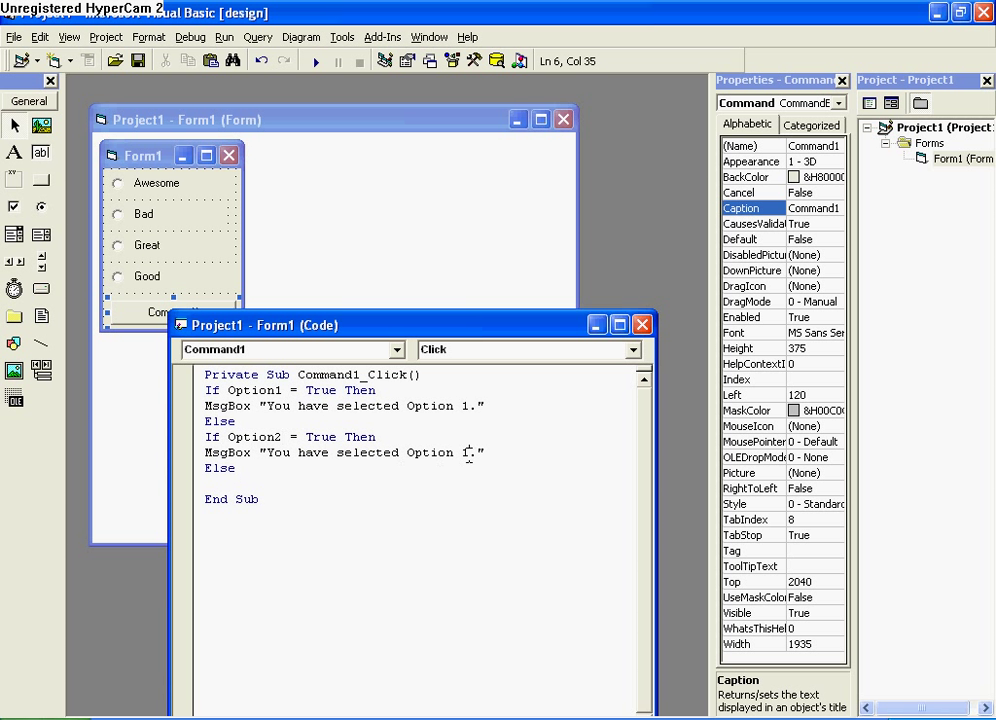
text(If Option1 = True Then)
text(2)
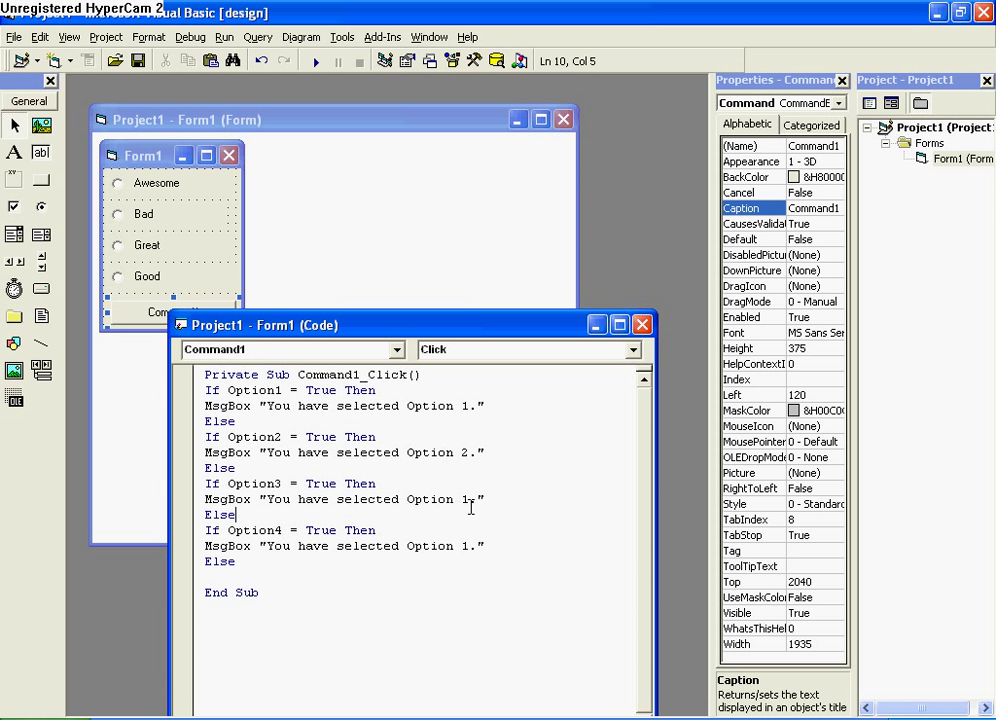
click(474, 498)
text(3)
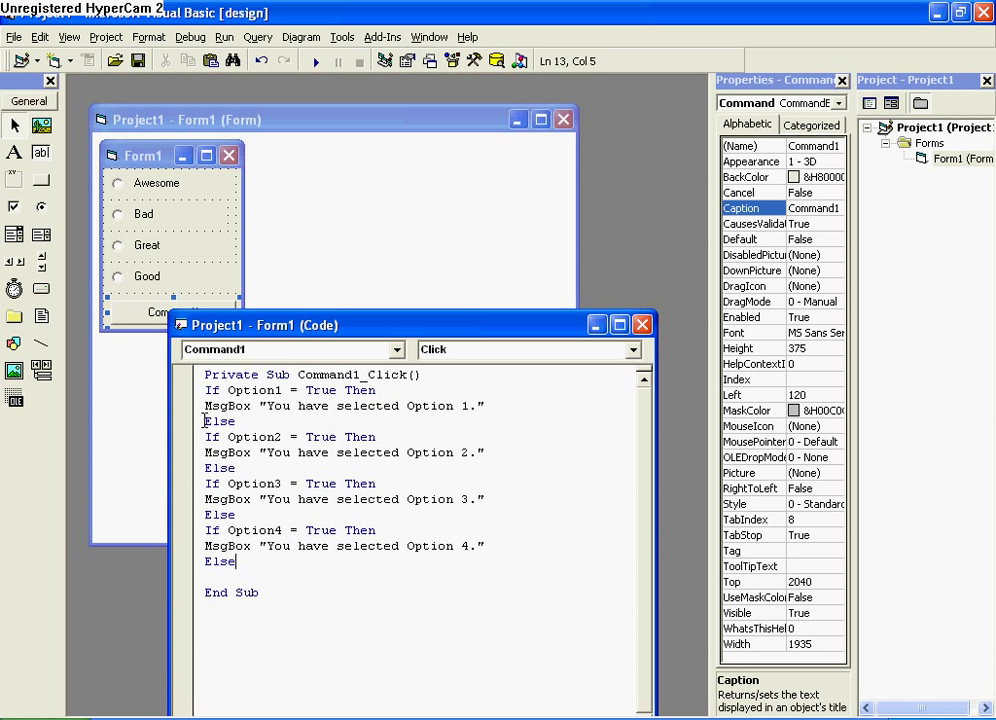
mouse_move(198, 424)
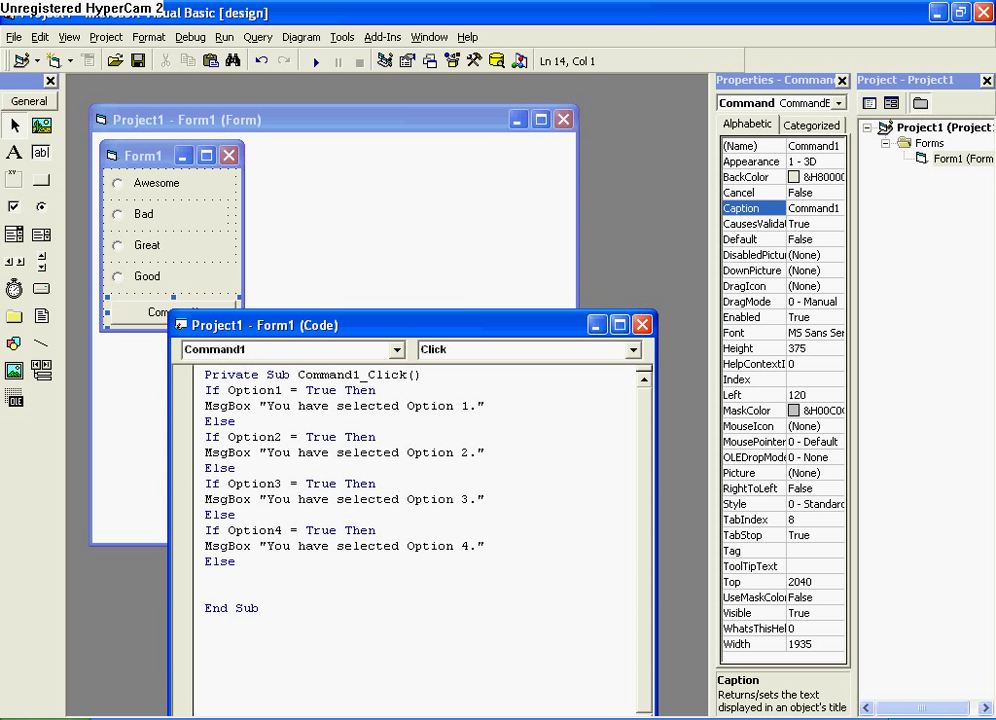
text(End If)
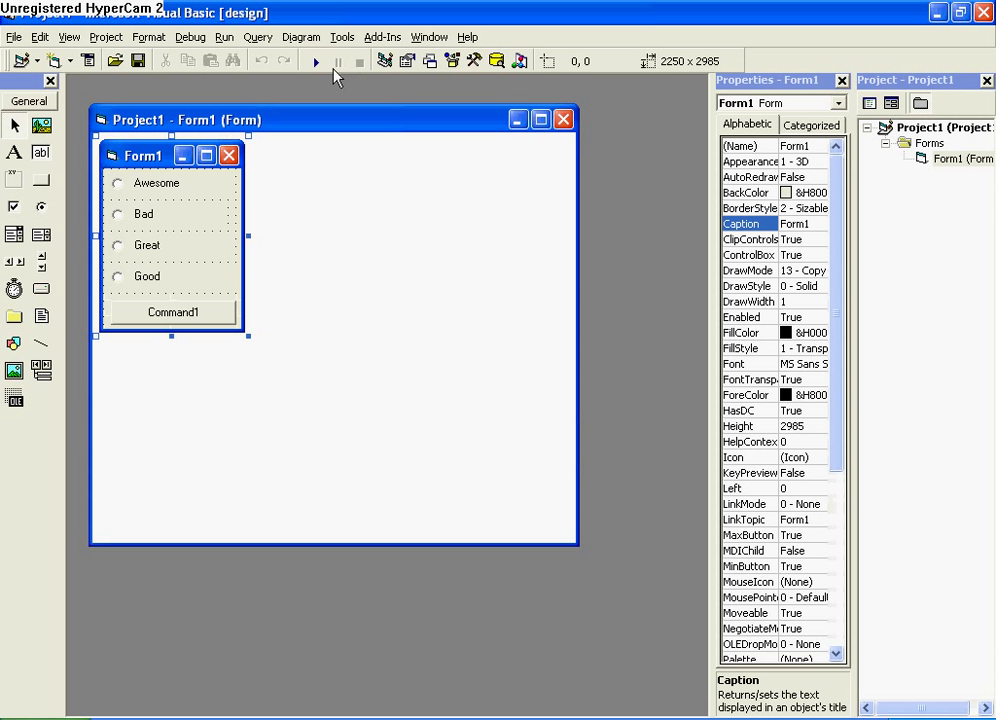
Run the form and confirm Command1 shows the Option 3 and Option 4 messages.
click(314, 60)
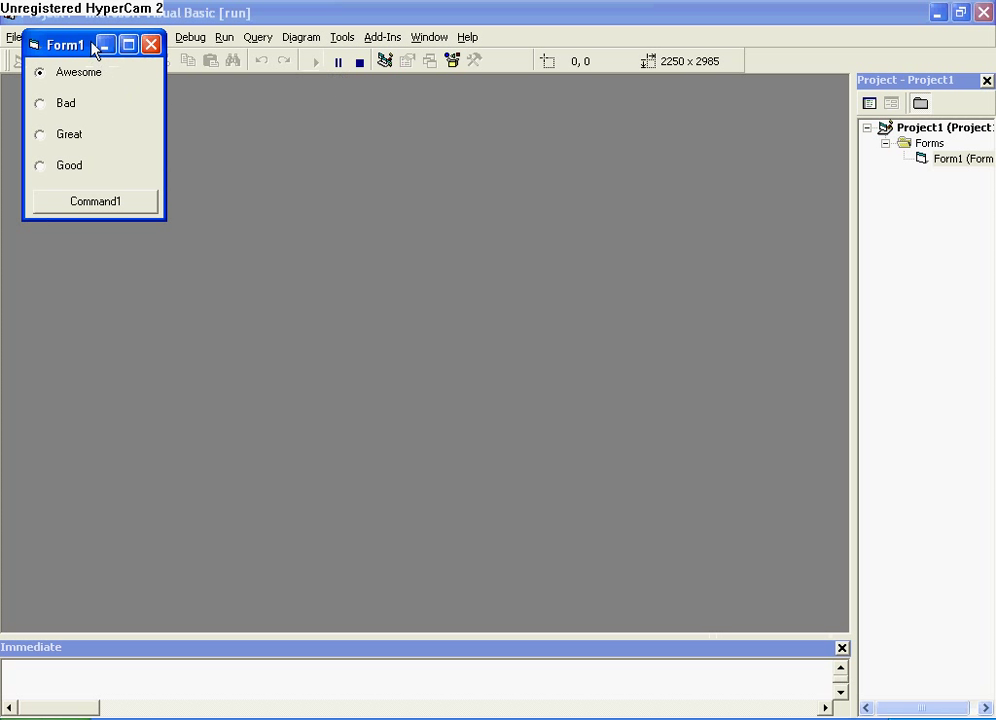
drag(64, 44, 340, 224)
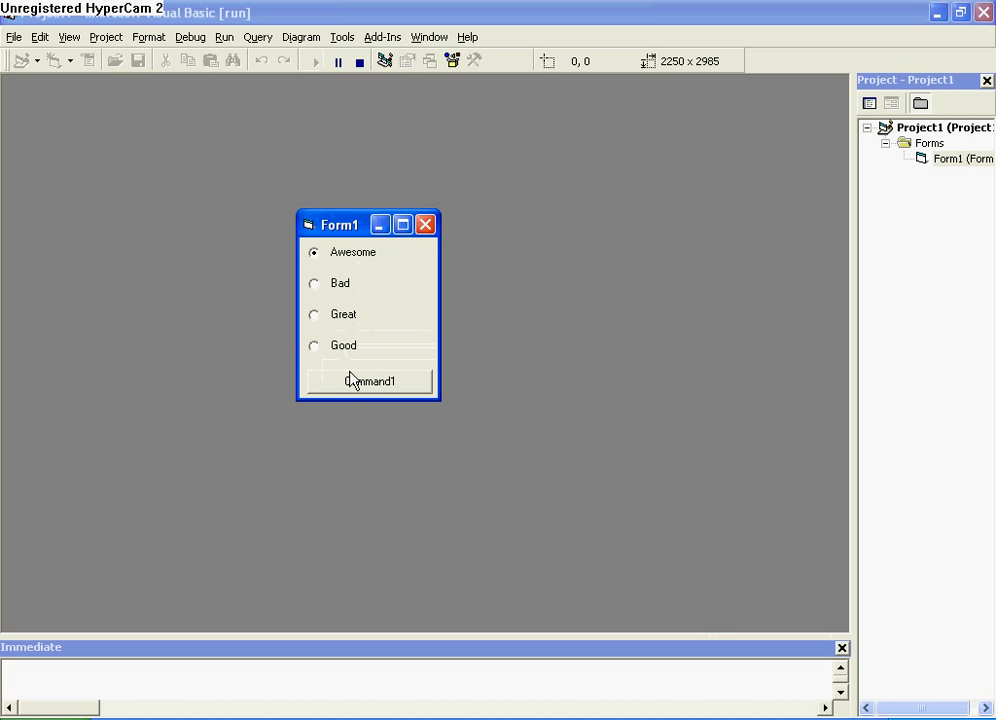
click(368, 380)
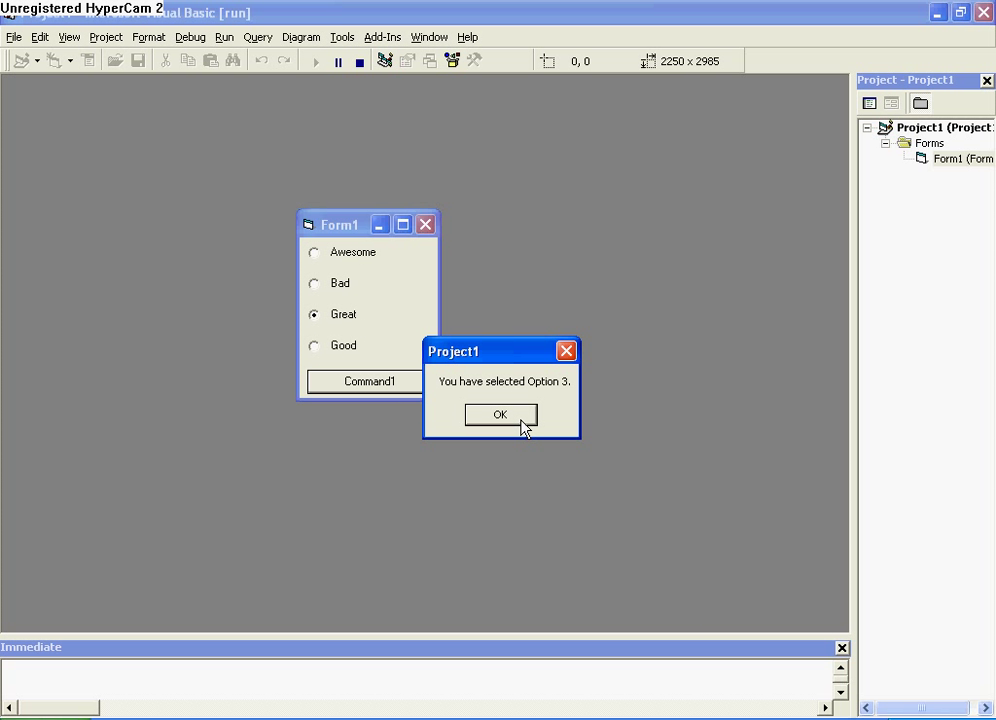
click(314, 344)
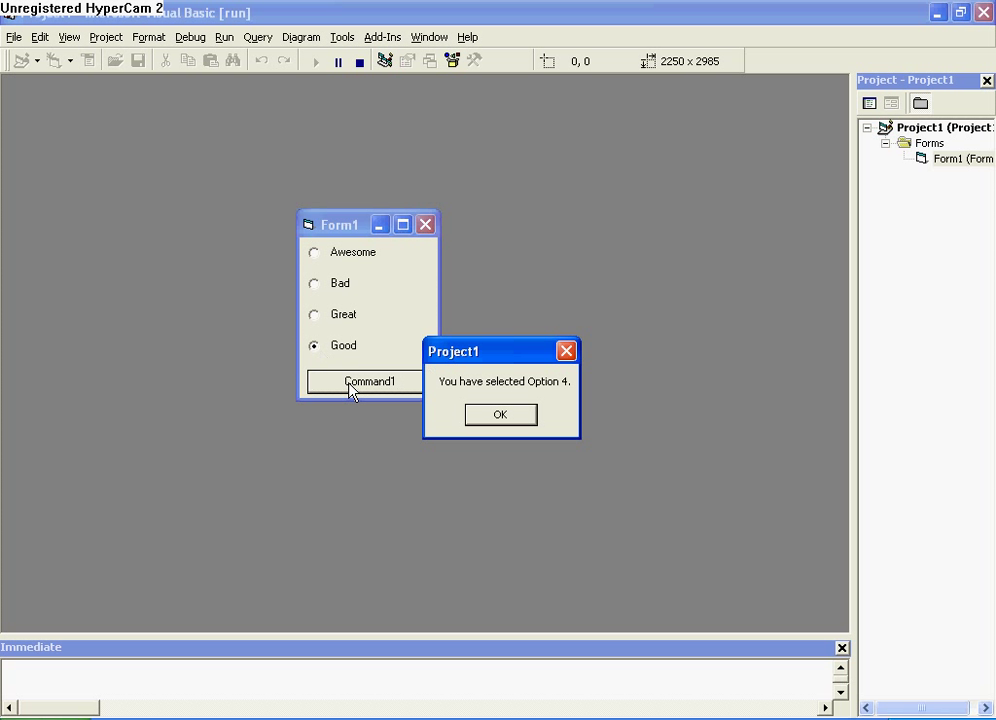
click(500, 414)
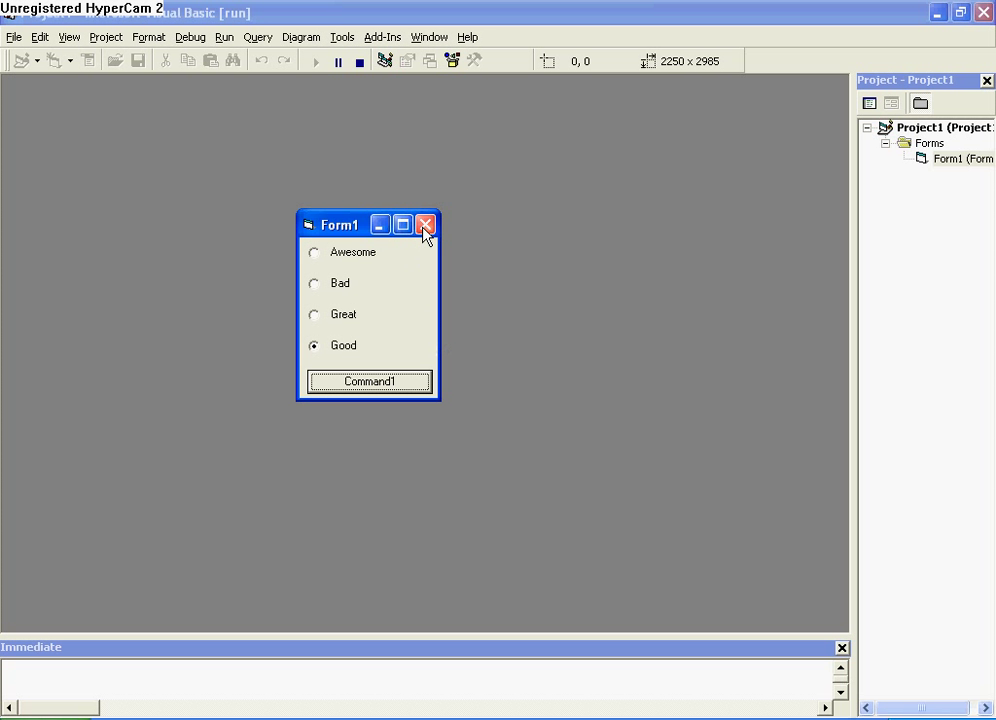